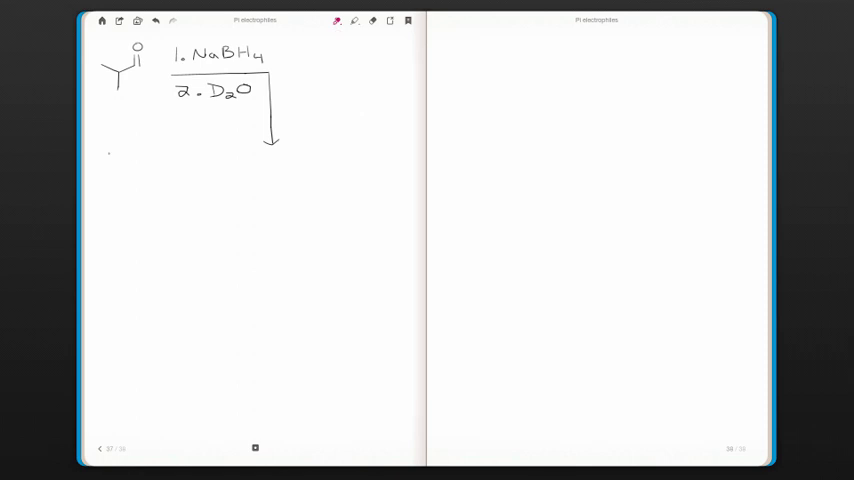
# Step: Write BH4 with its minus charge and Na+, and arrow a B–H bond to the carbonyl carbon
pyautogui.write('H~')
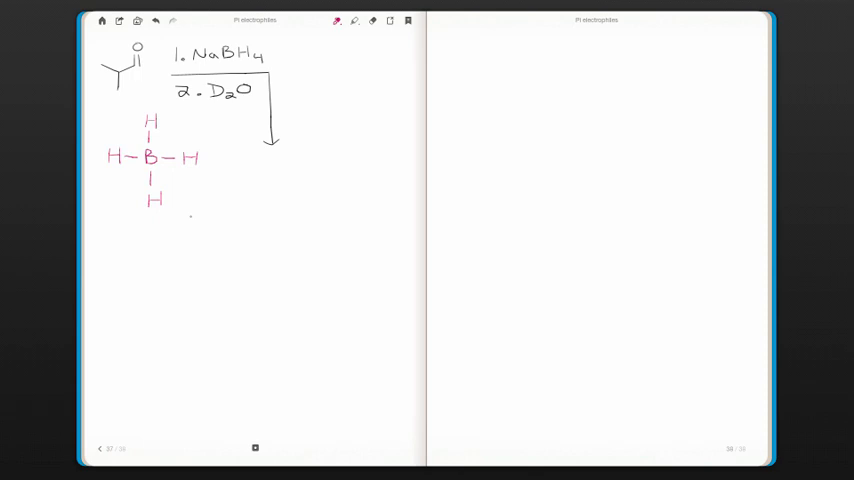
pyautogui.click(160, 148)
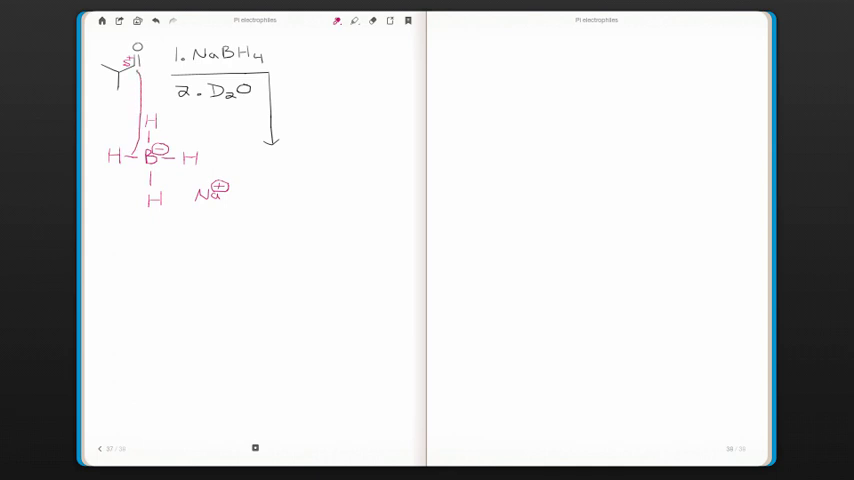
# Step: Draw the blue C=O-to-oxygen arrow, then the alkoxide with its new C–H bond and + BH3
pyautogui.click(337, 20)
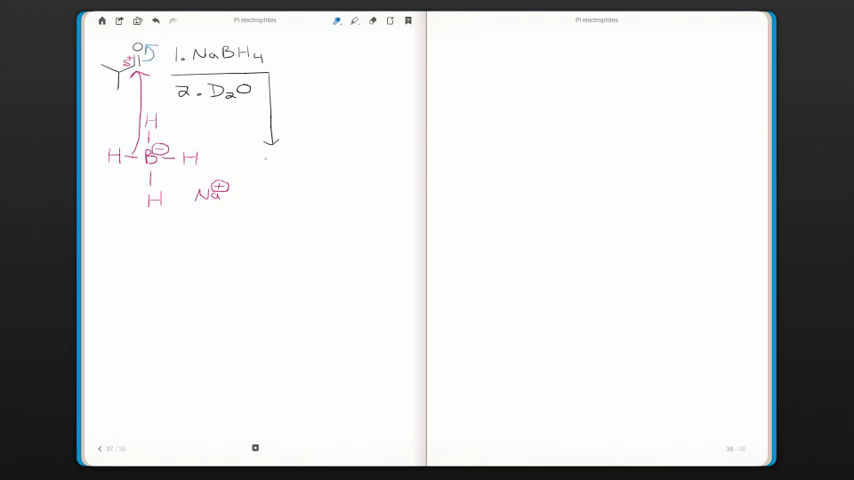
pyautogui.click(337, 20)
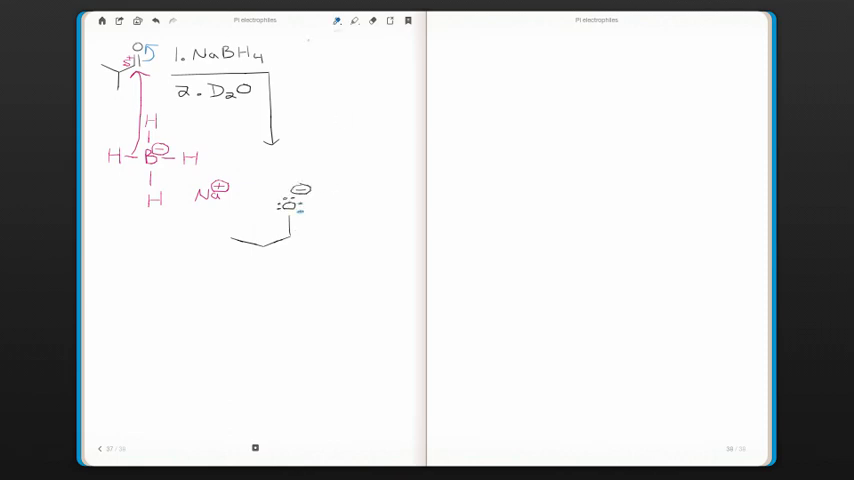
pyautogui.moveTo(285, 238); pyautogui.dragTo(332, 240)
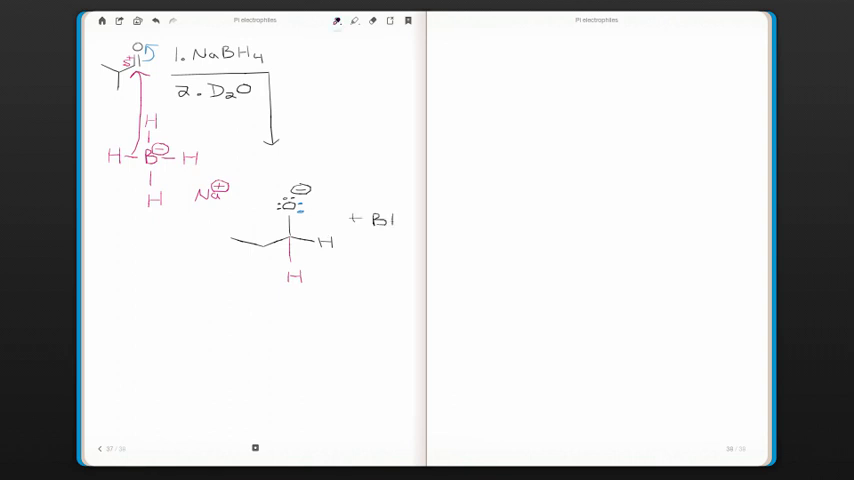
pyautogui.write('H3')
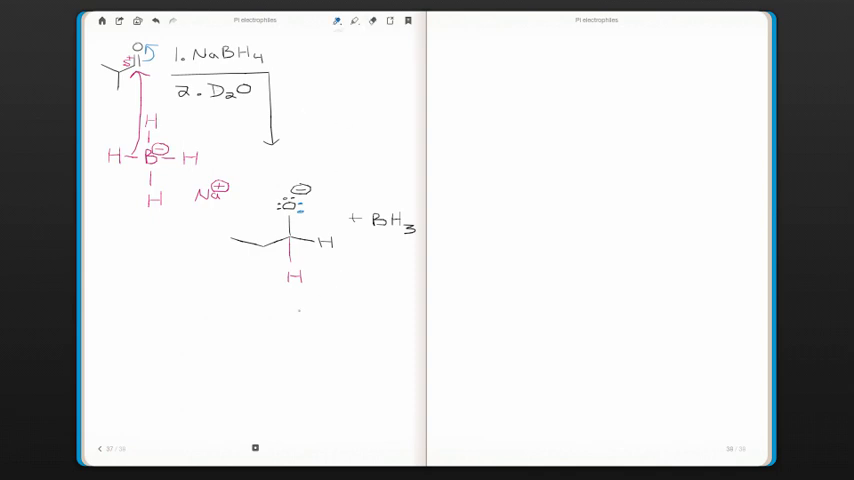
# Step: Arrow down to step '2. D2O', draw O− attacking D–O–D, and begin the O–D product
pyautogui.moveTo(295, 305); pyautogui.dragTo(300, 335)
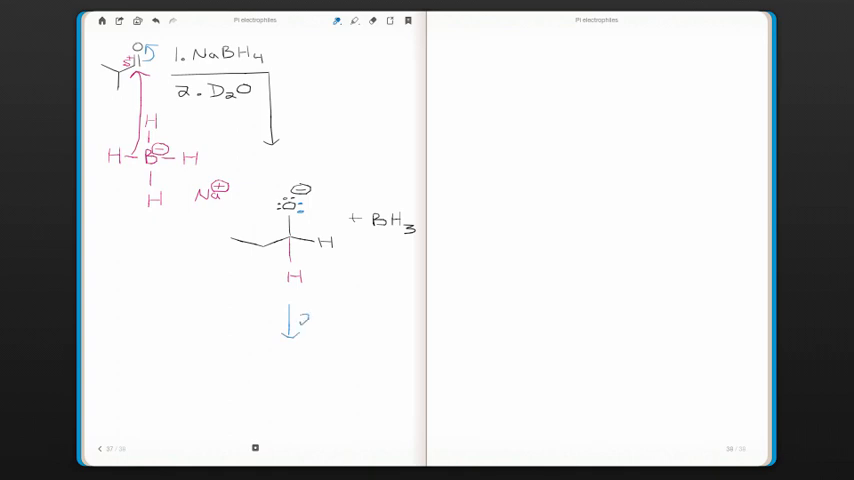
pyautogui.write('2. D')
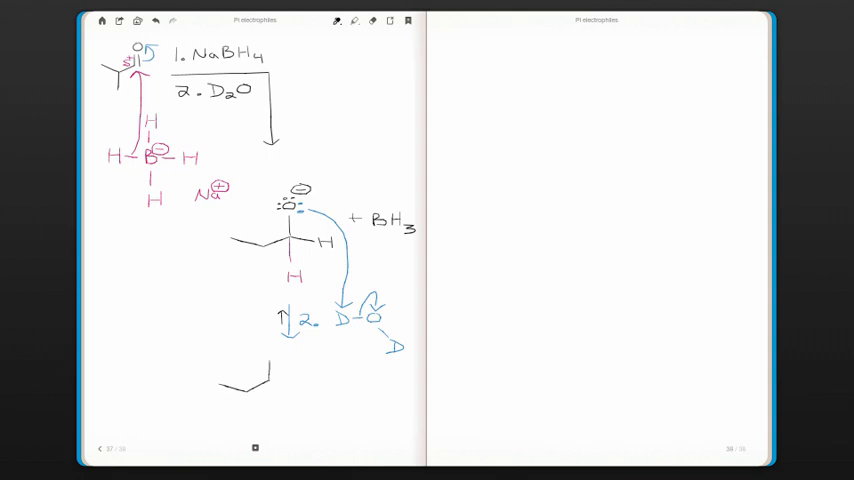
pyautogui.write('O-D')
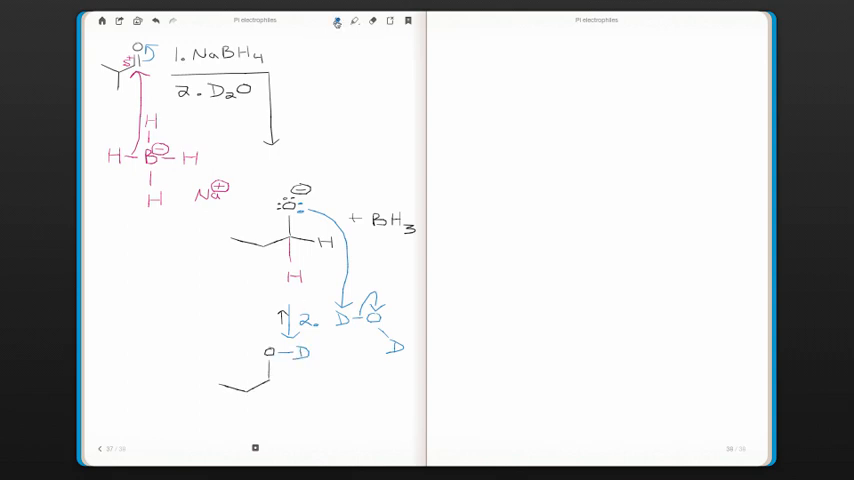